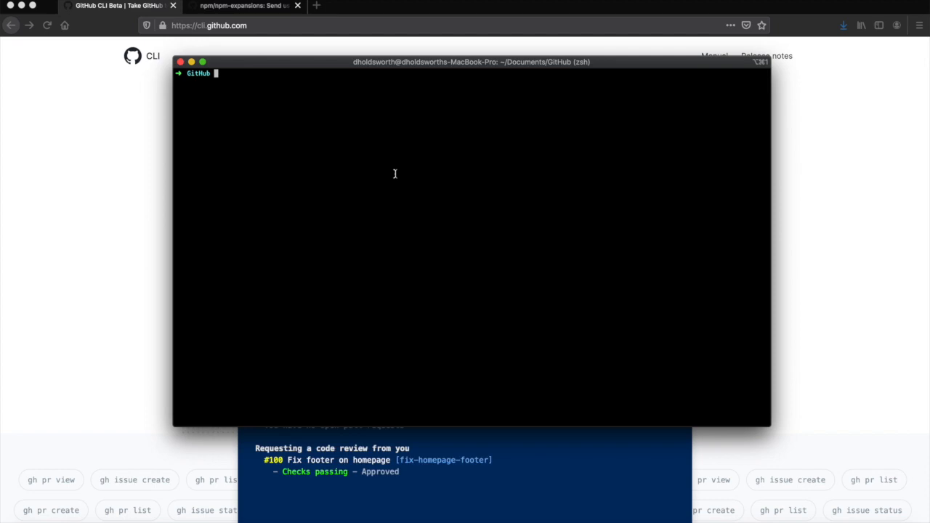
Review the README's How to Contribute section on npm/npm-expansions and select the repository URL.
left_click(244, 6)
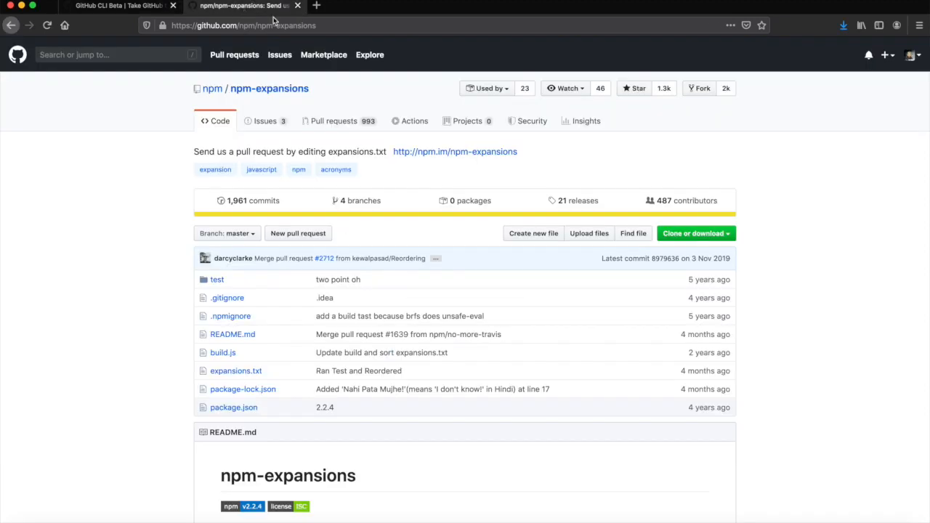
mouse_move(450, 65)
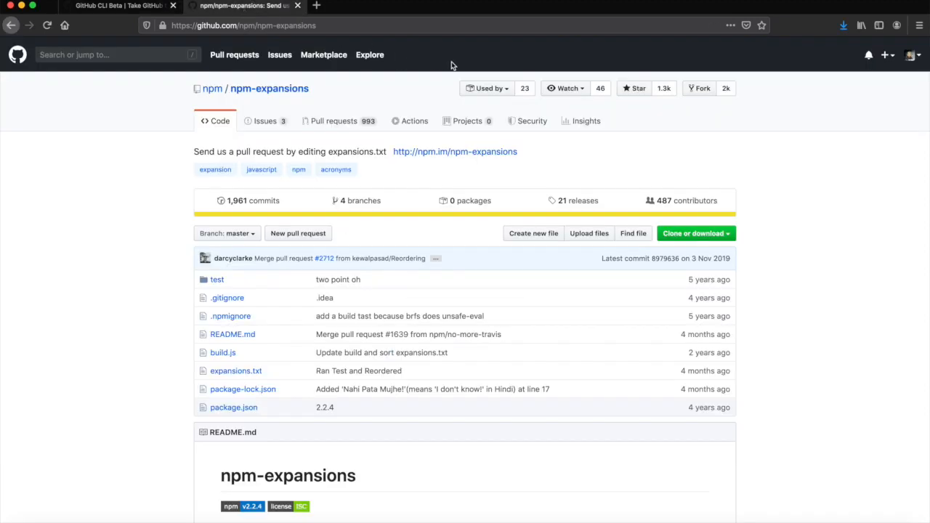
scroll("down", 3)
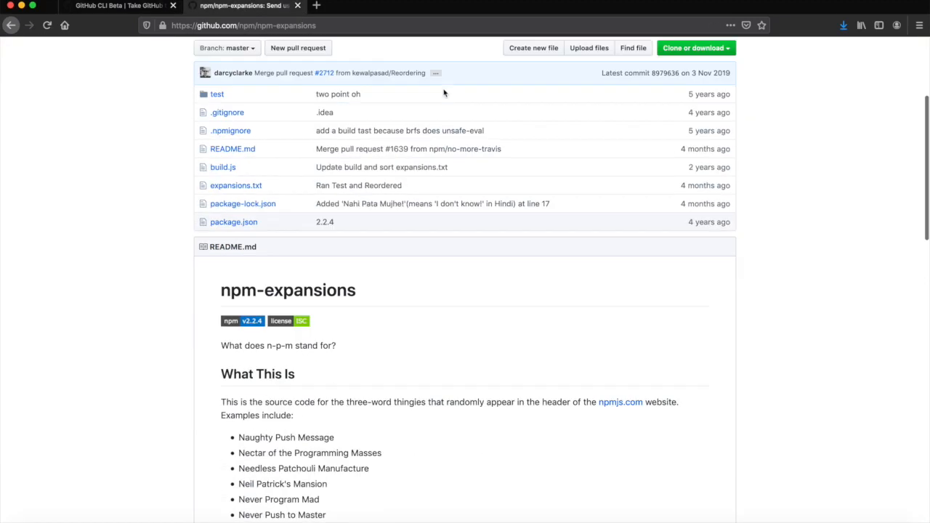
scroll("down", 3)
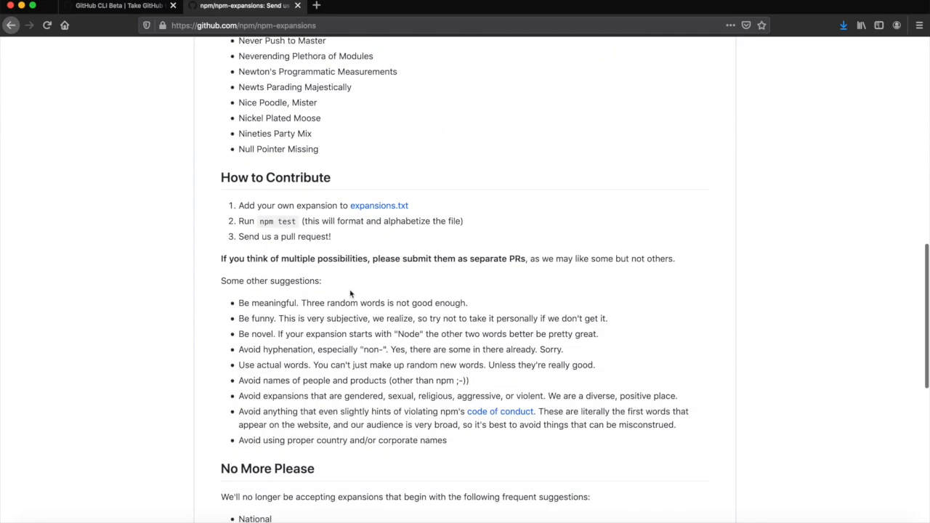
scroll("up", 3)
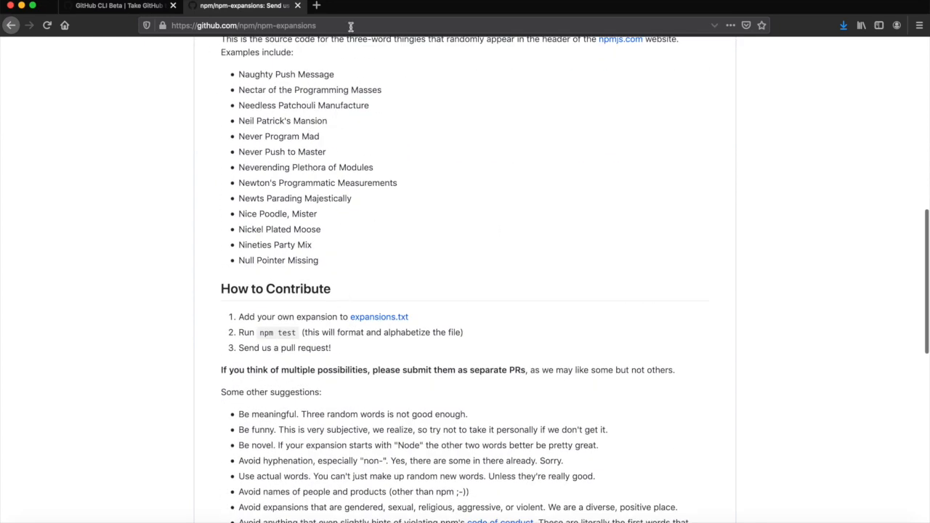
scroll("up", 3)
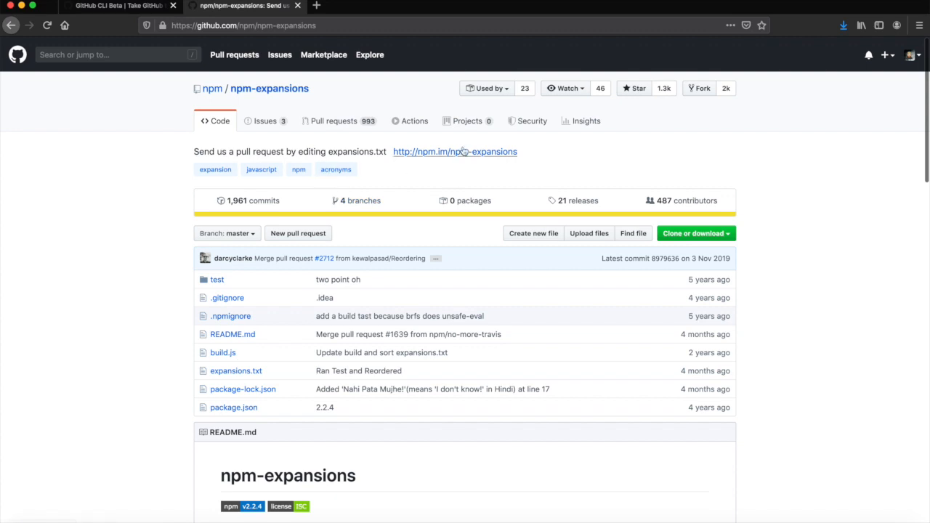
mouse_move(643, 153)
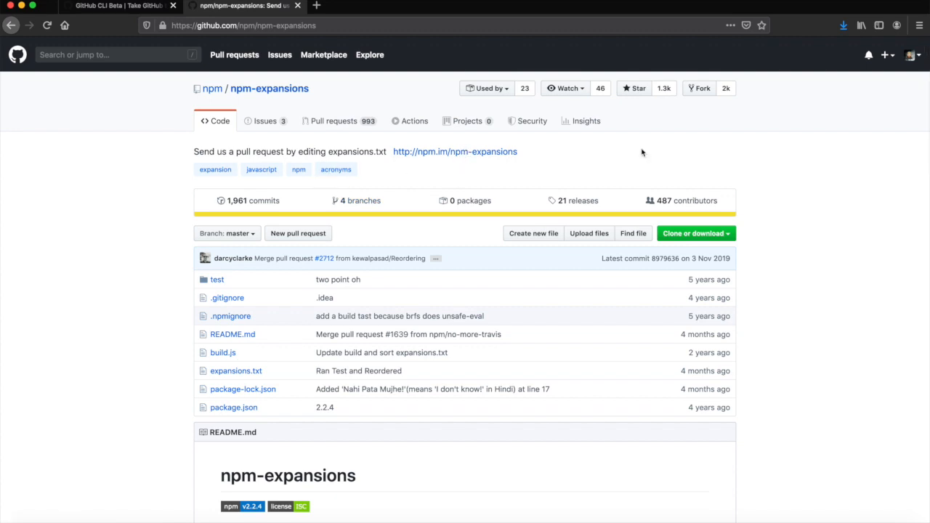
left_click(305, 26)
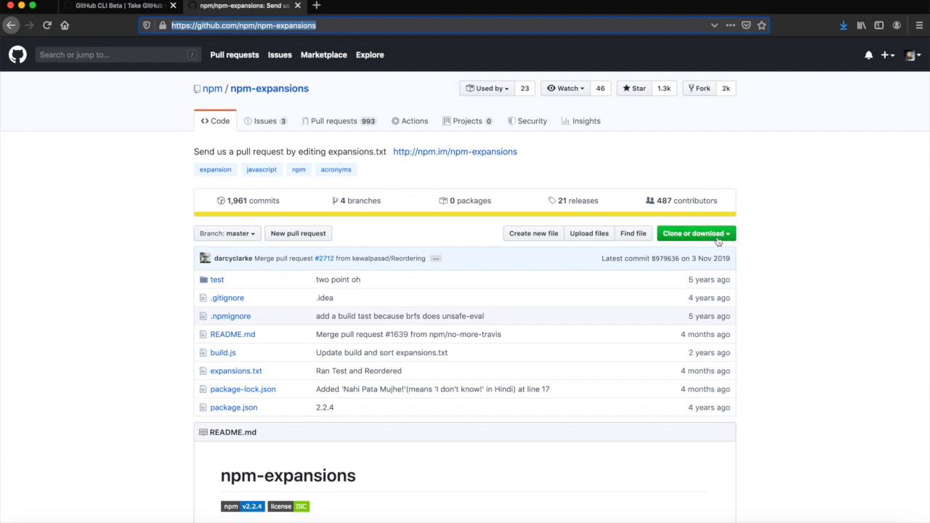
Run gh pr list in the npm-expansions clone to show open pull requests.
left_click(692, 233)
type("gh pr")
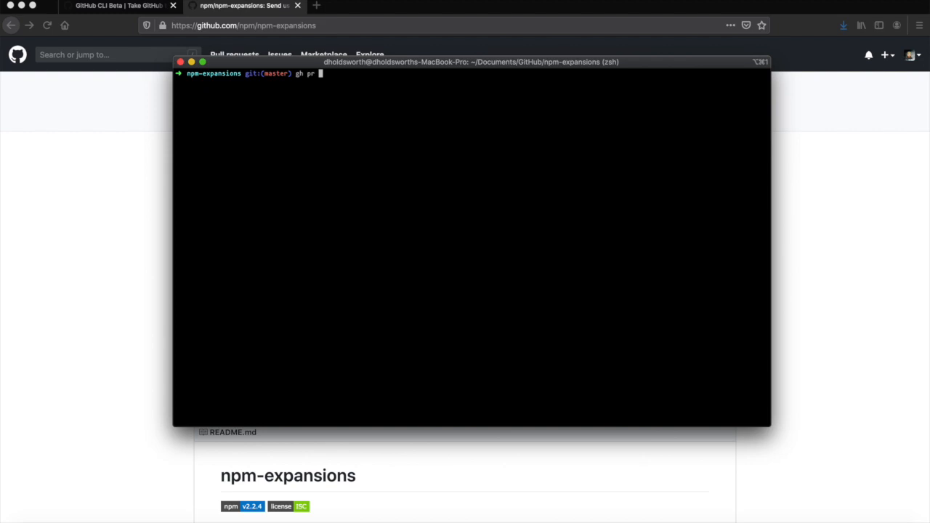
type("list")
type("gh pr")
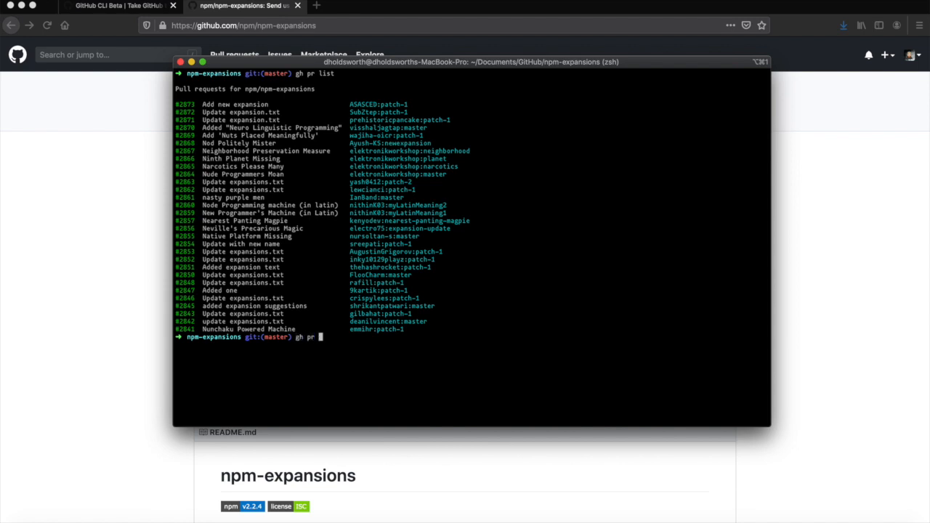
Run gh pr view 2856 to open that pull request in the browser, then list the clone's files.
type("view")
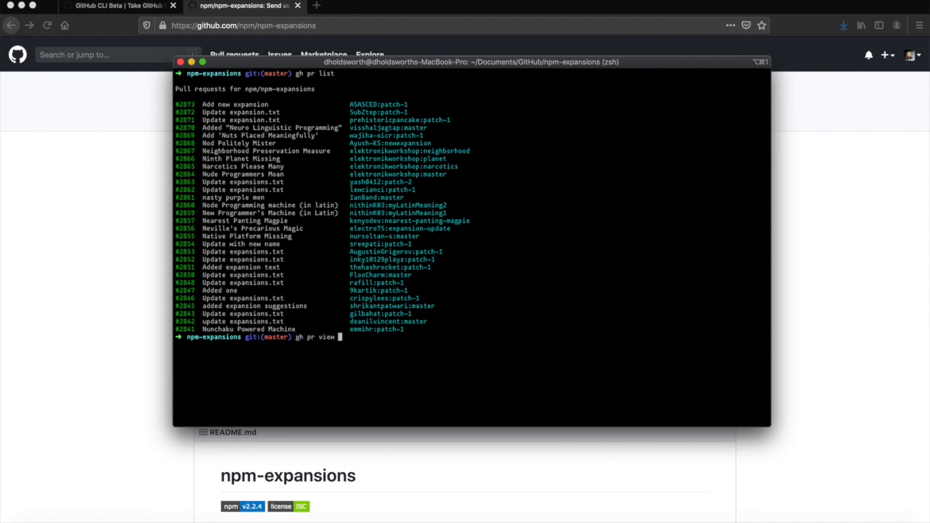
type("2856")
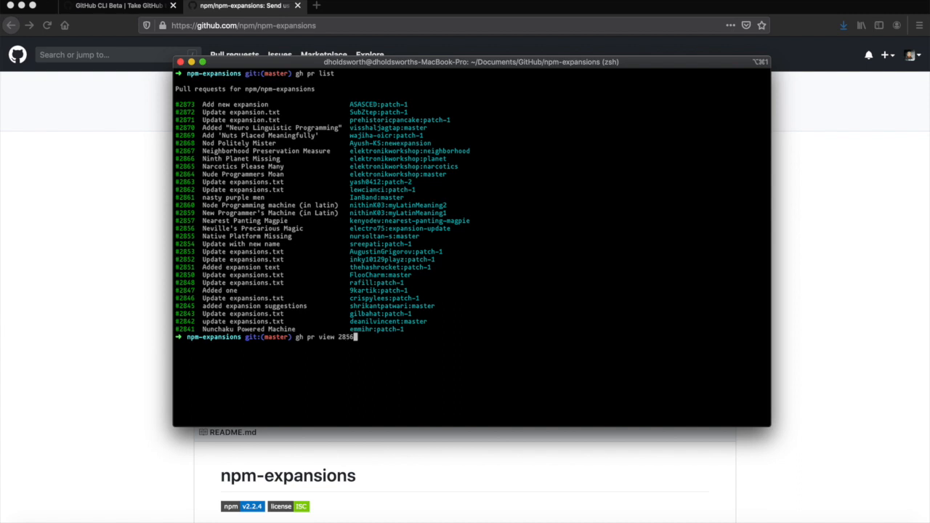
key("enter")
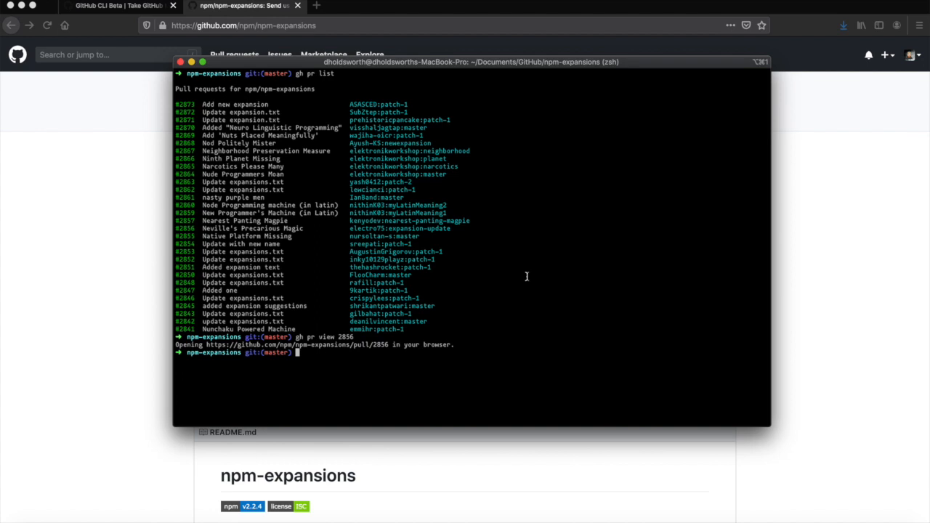
type("c")
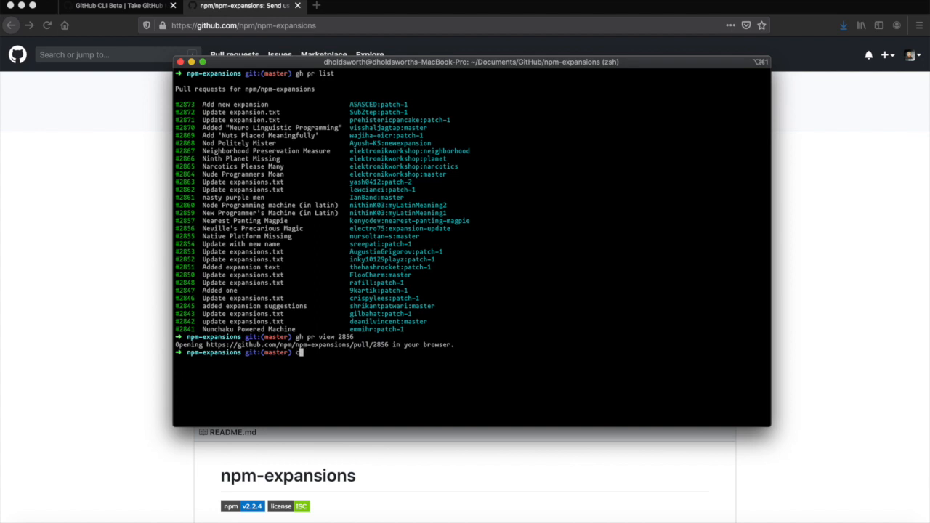
type("ls")
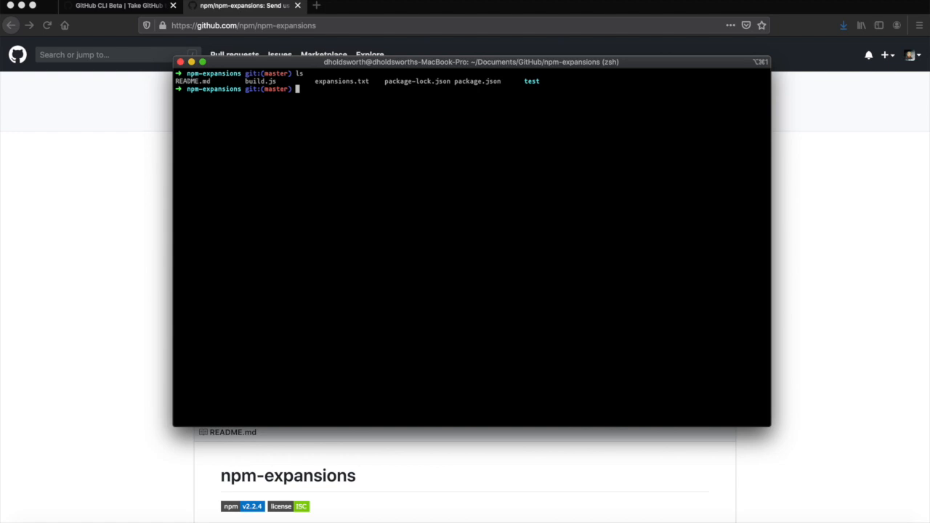
Open expansions.txt in vi for editing.
type("vi expansions.txt")
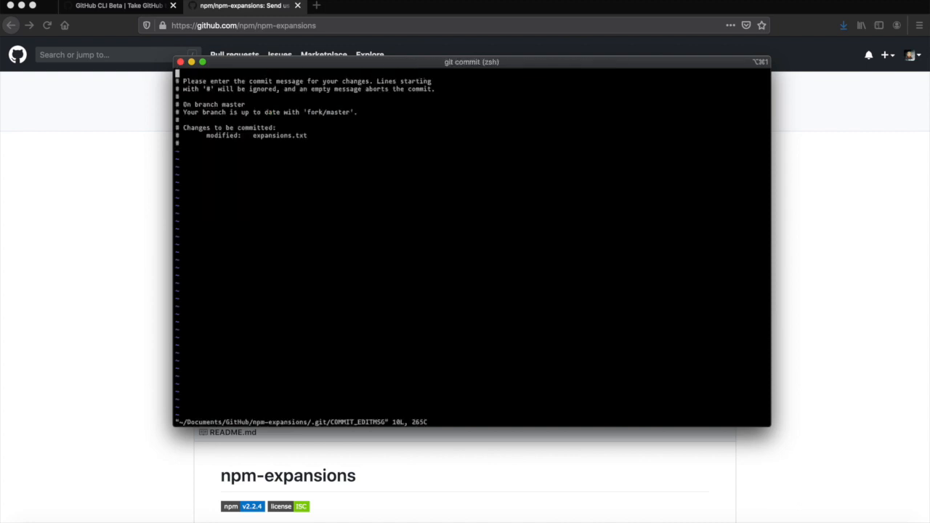
Write the commit message "added my change ' Not Prepared Mentally'" and commit on master.
type("added my change")
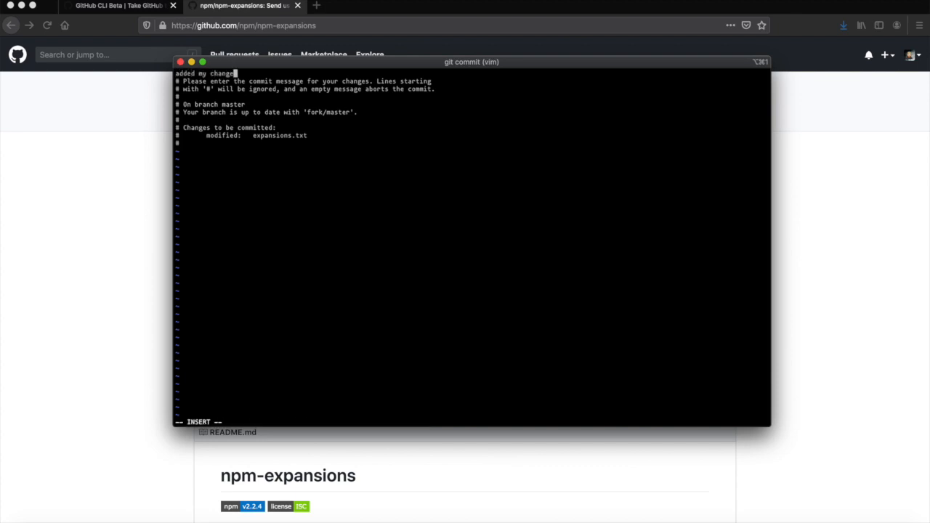
type("'")
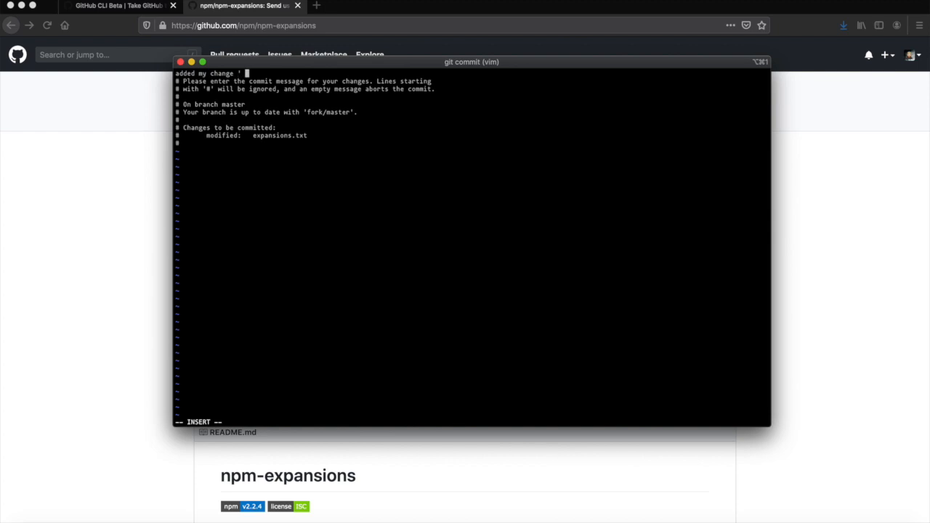
type("Not Prepared")
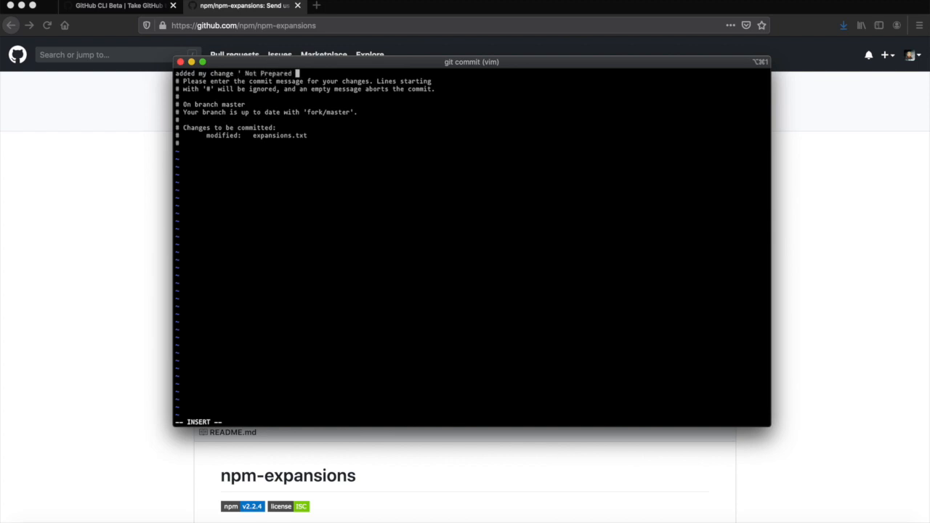
type("Mentally'")
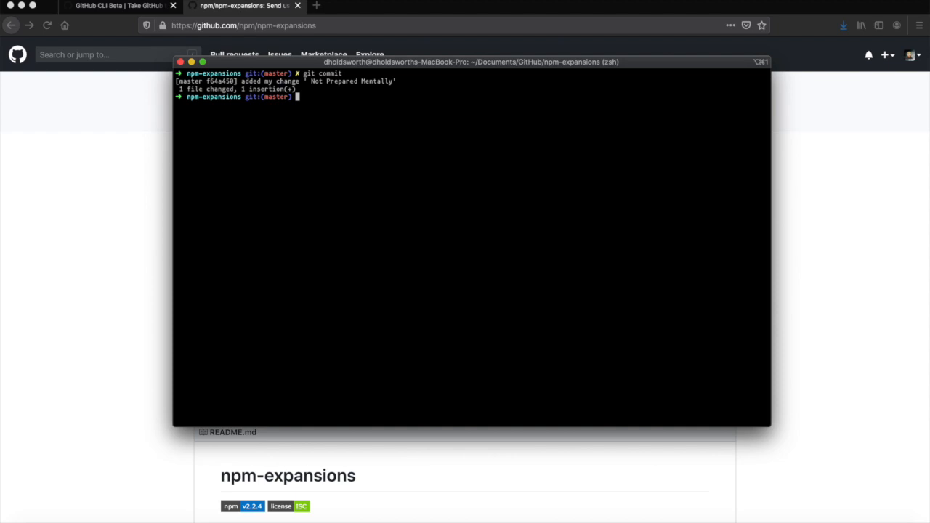
Run gh pr create with title Not-Prepared-Mentally and an empty body, opening PR #2874.
type("gh pr create")
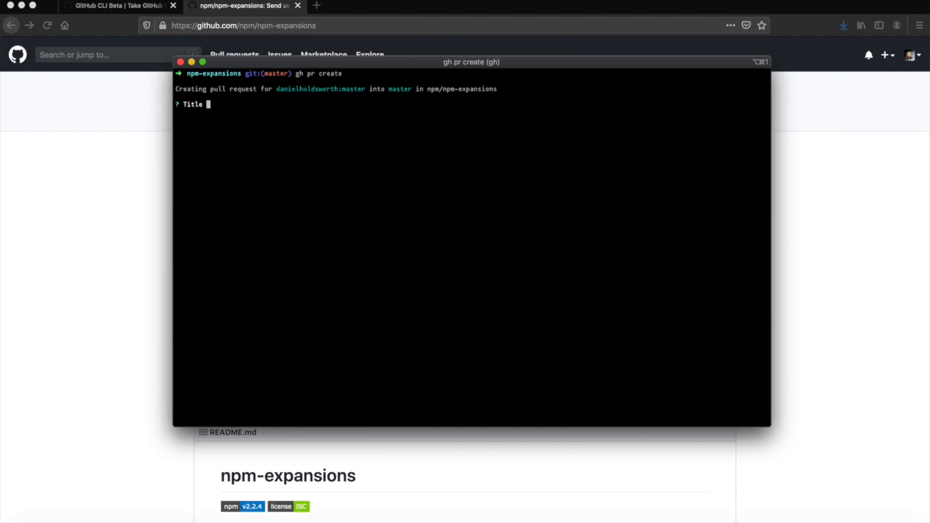
type("N")
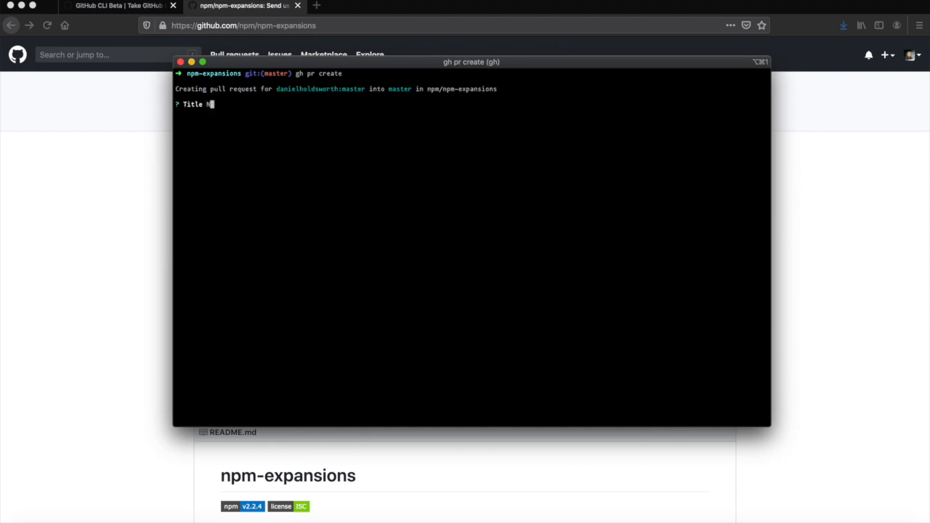
type("Not-")
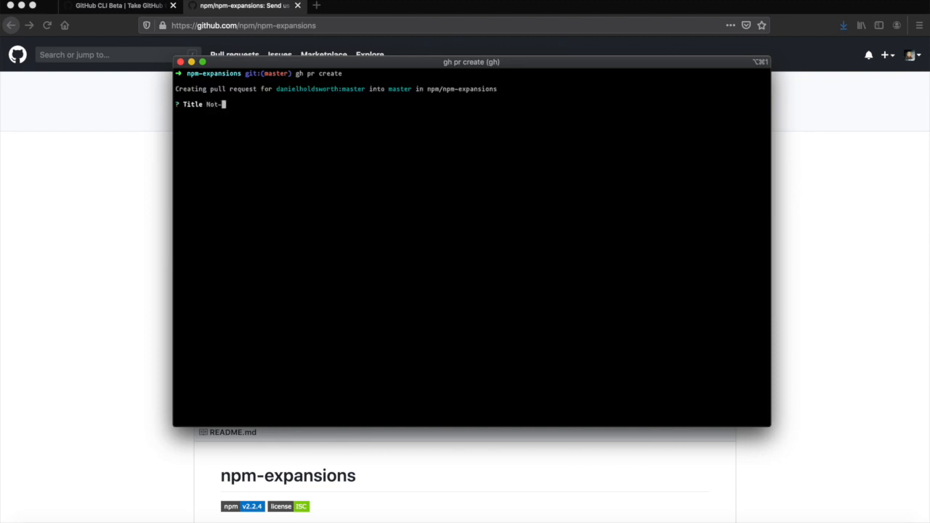
type("Prepared-Mentally")
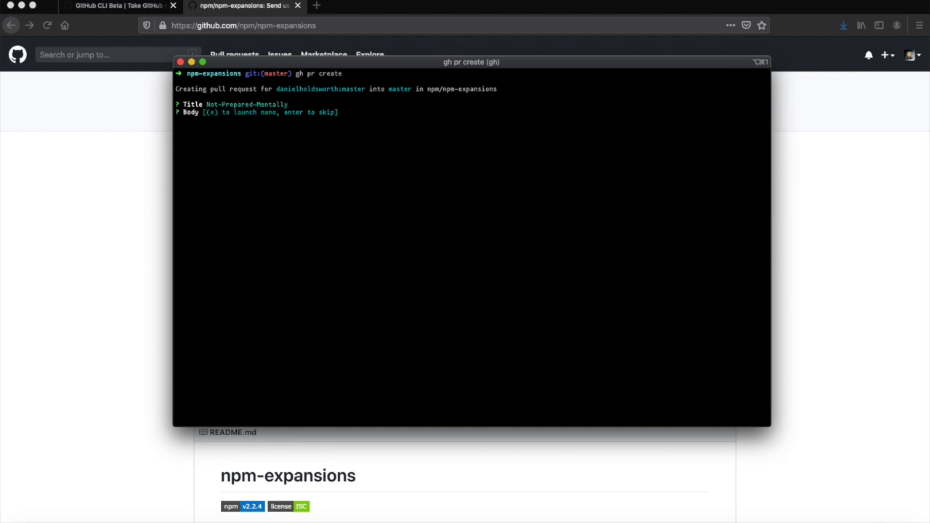
key("enter")
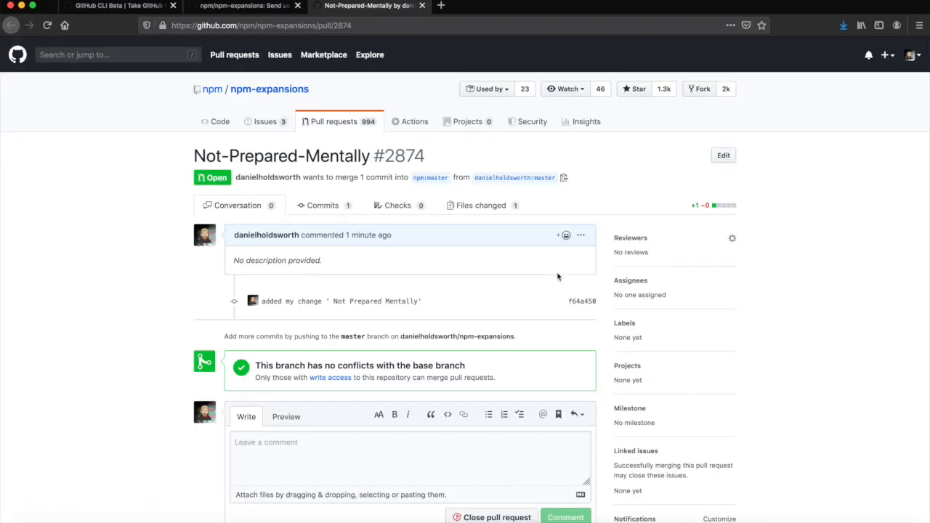
Scroll through pull request #2874, then return to the GitHub CLI Beta homepage.
scroll("down", 3)
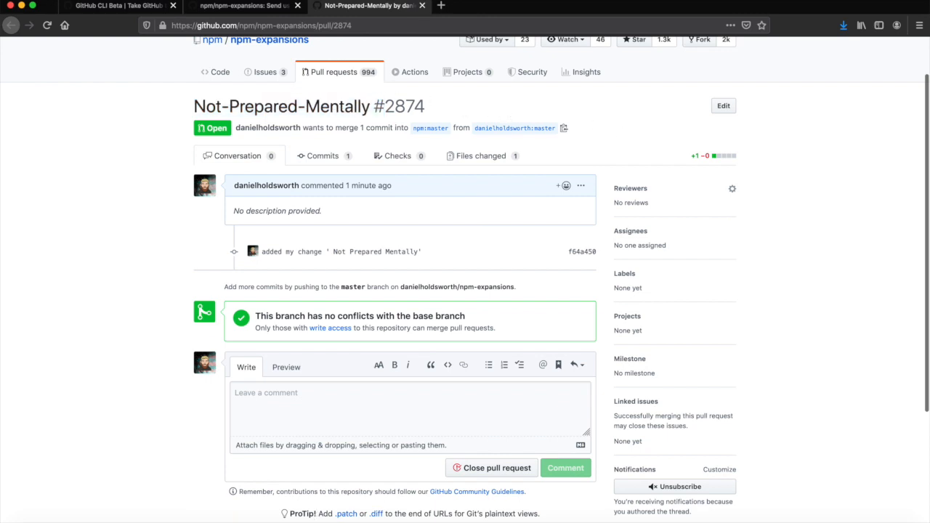
left_click(116, 6)
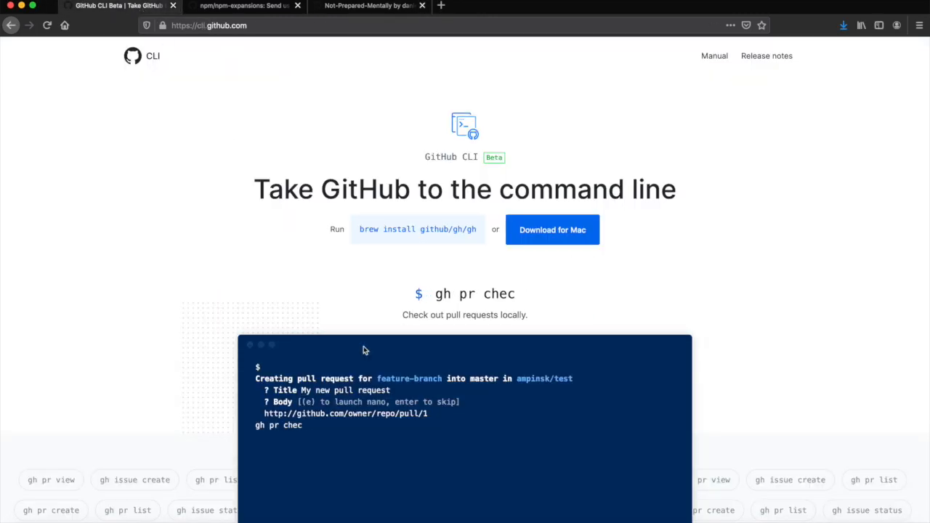